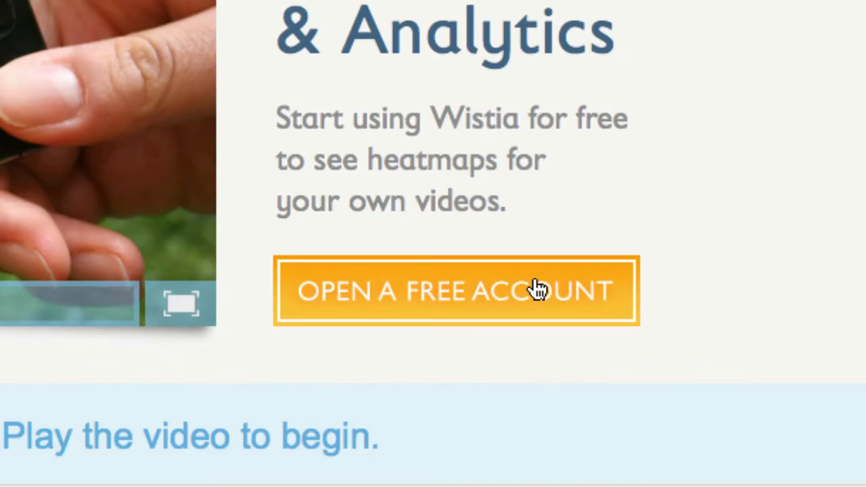
Step: Begin opening a free Wistia account from the Wistia page
left_click(456, 291)
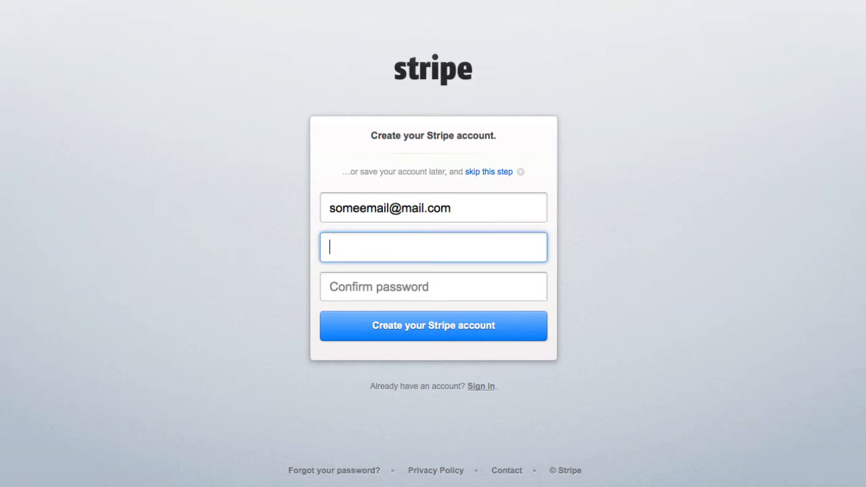
Step: Create the Stripe account and display its test and live API keys in Account Settings
left_click(433, 325)
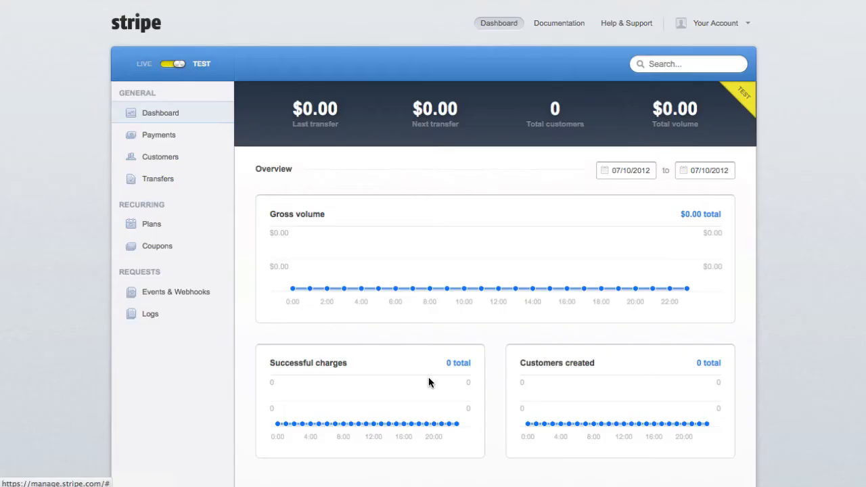
left_click(713, 22)
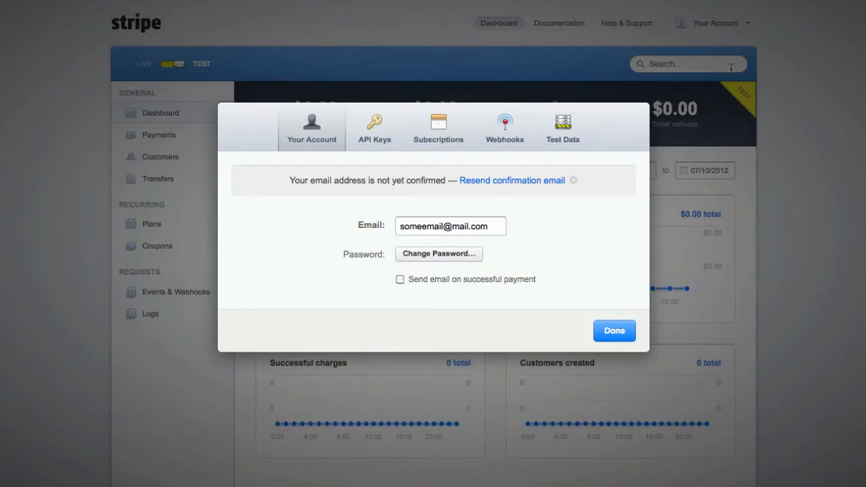
left_click(374, 129)
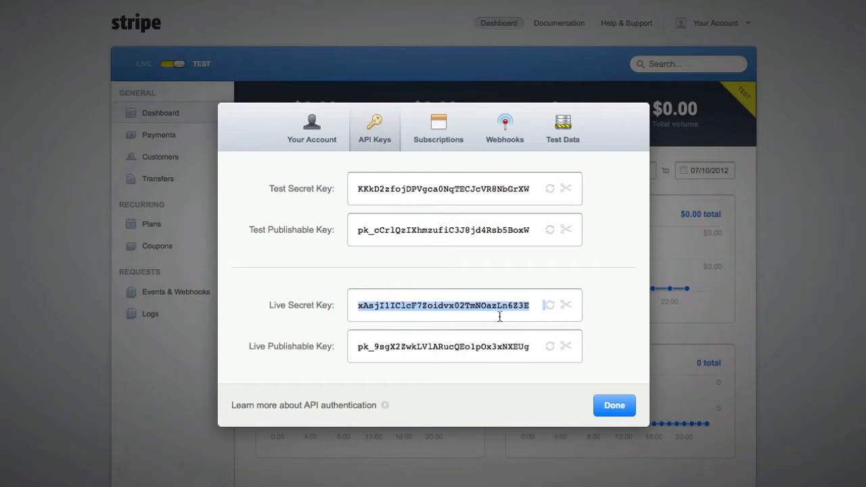